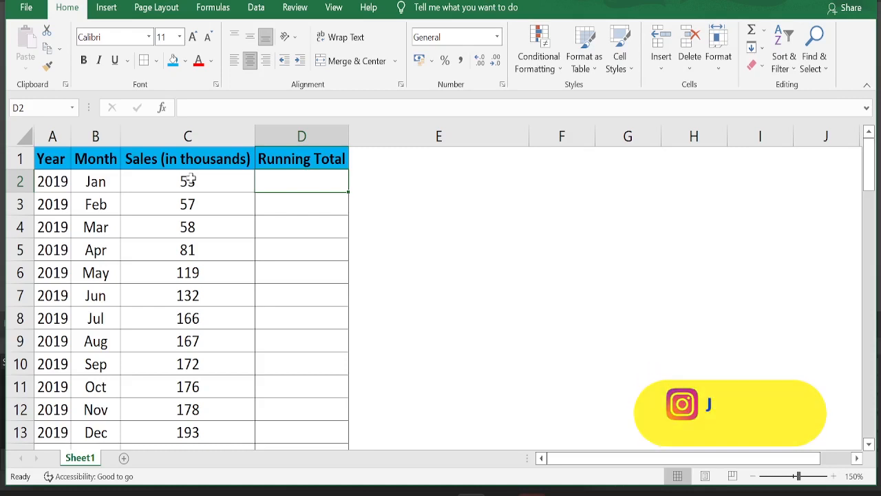
Step: Enter =SUM(C2:C2) in D2 to show January's 53, then reopen it for editing
text(=SU)
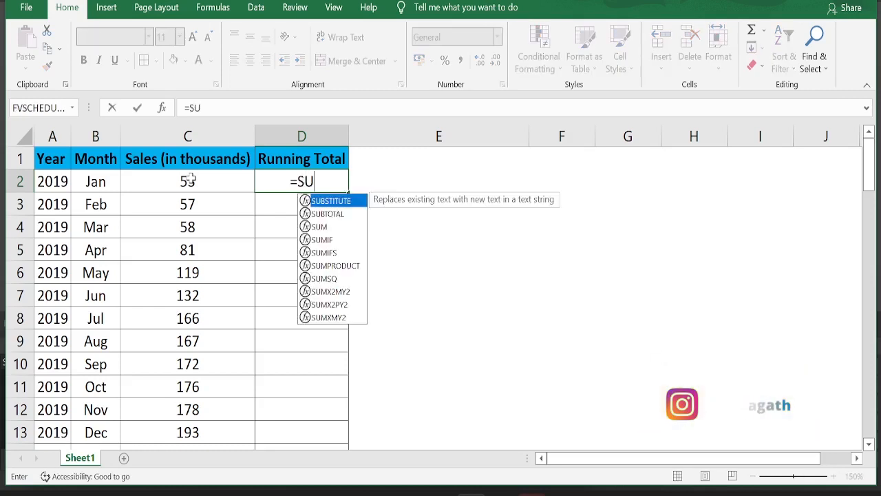
text(M()
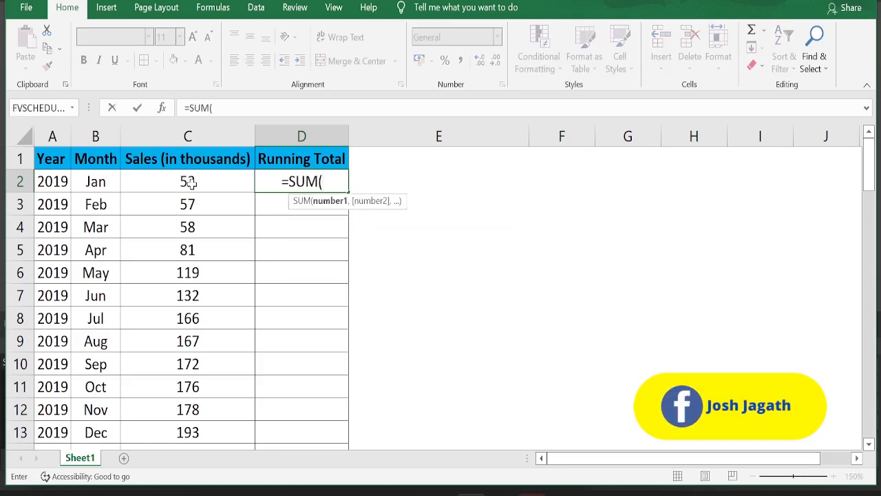
click(187, 182)
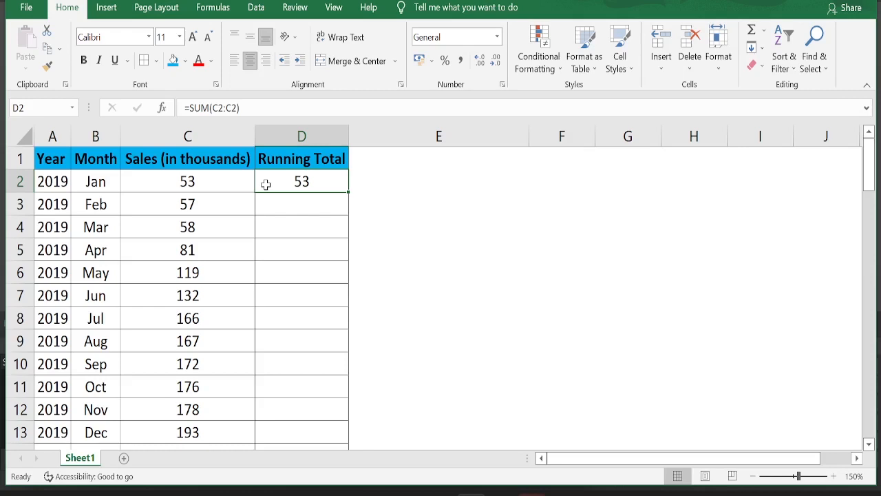
double_click(302, 182)
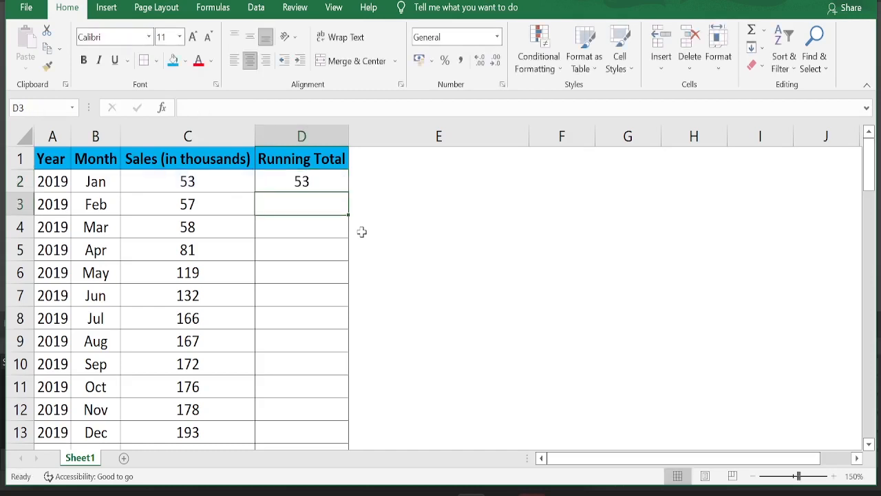
Step: Copy the anchored $C$2 SUM formula from D2 down the column and verify the cumulative totals
click(300, 181)
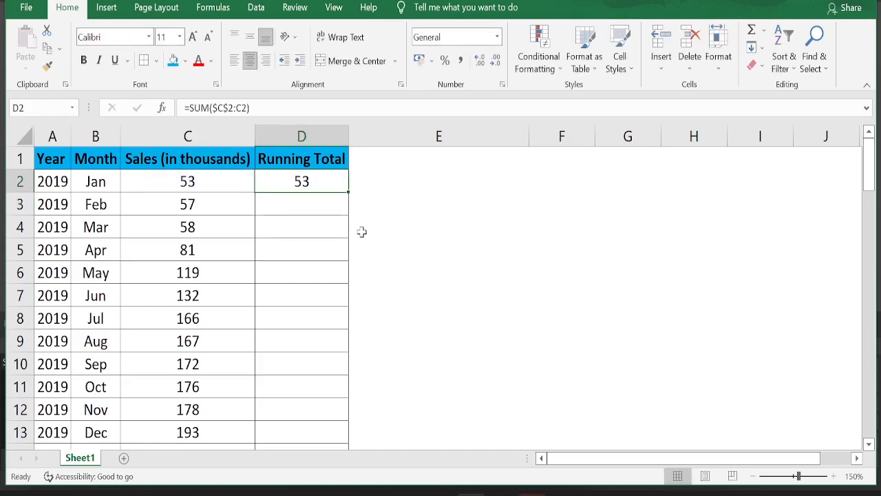
drag(302, 193, 302, 294)
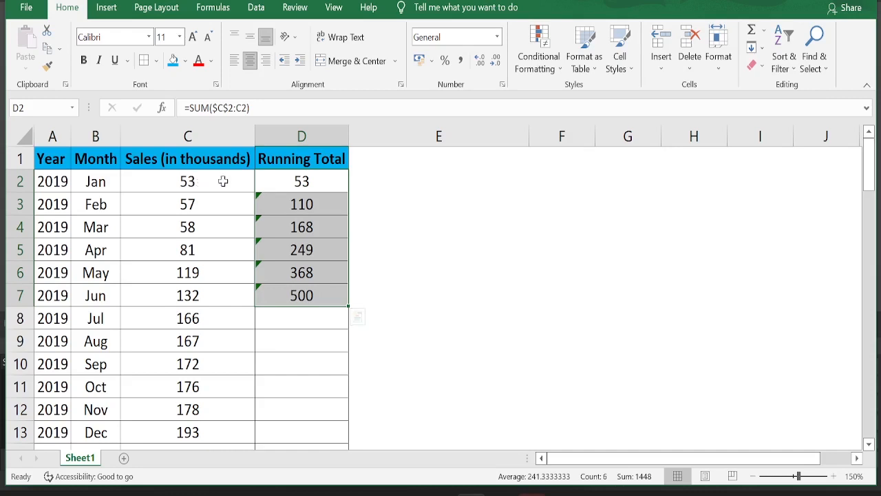
click(300, 204)
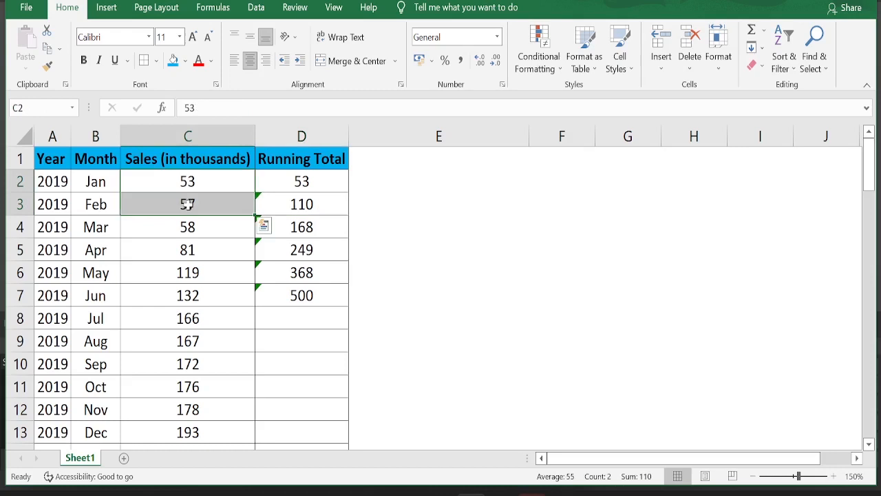
click(301, 226)
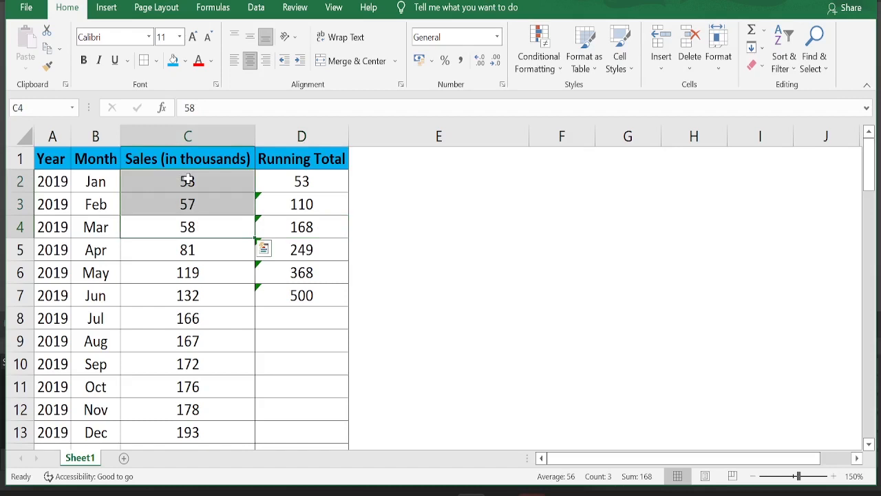
click(300, 295)
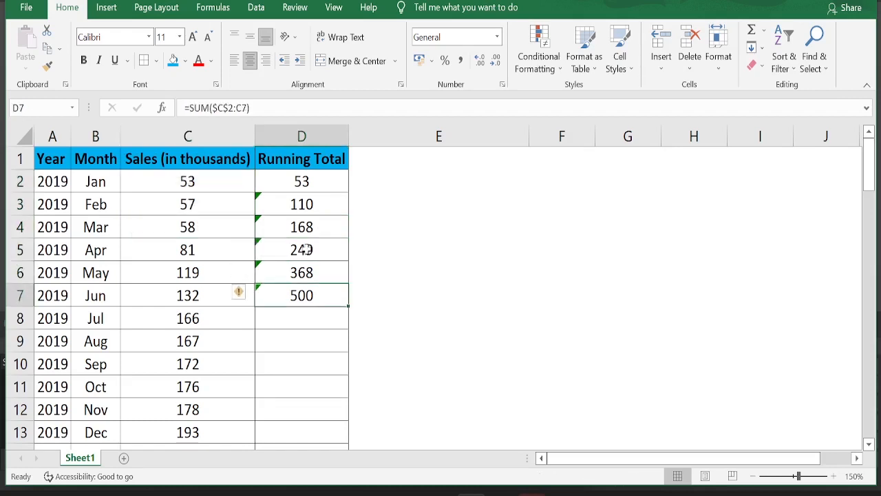
scroll(down, 3)
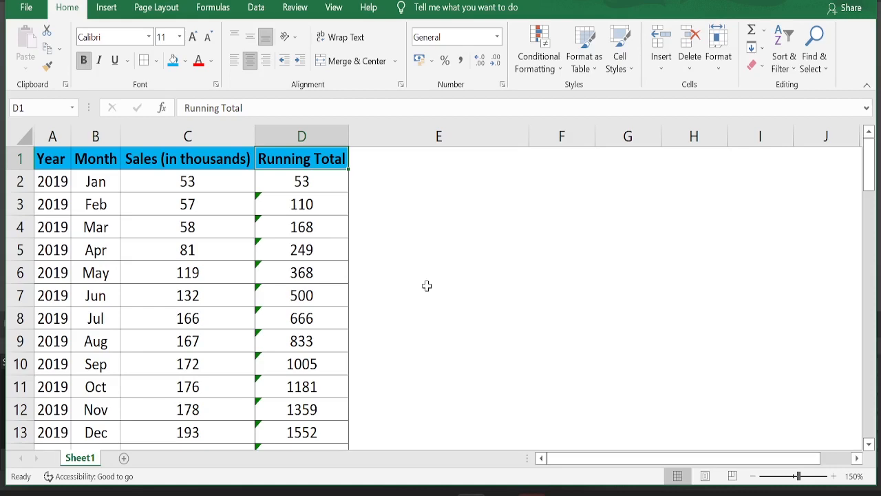
mouse_move(267, 320)
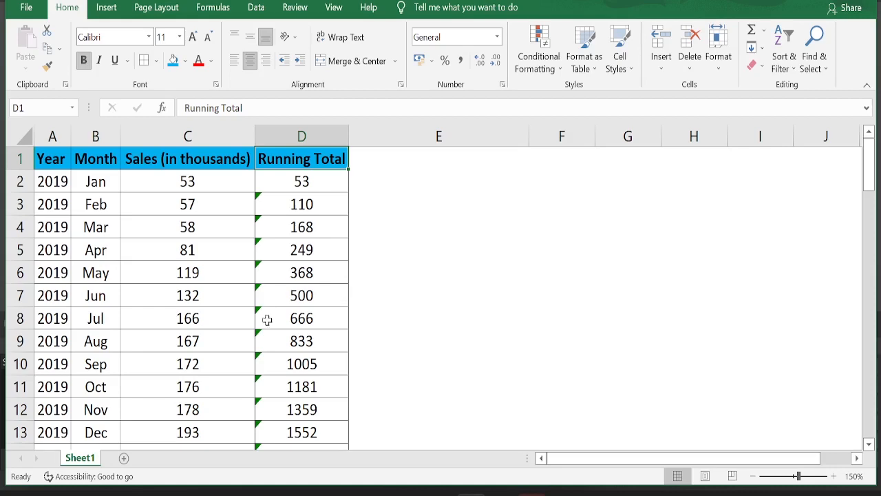
scroll(down, 3)
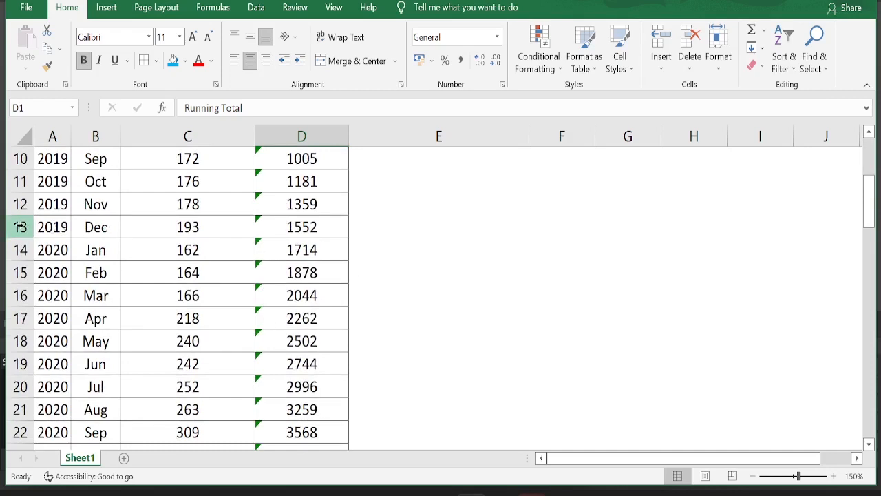
drag(52, 226, 300, 249)
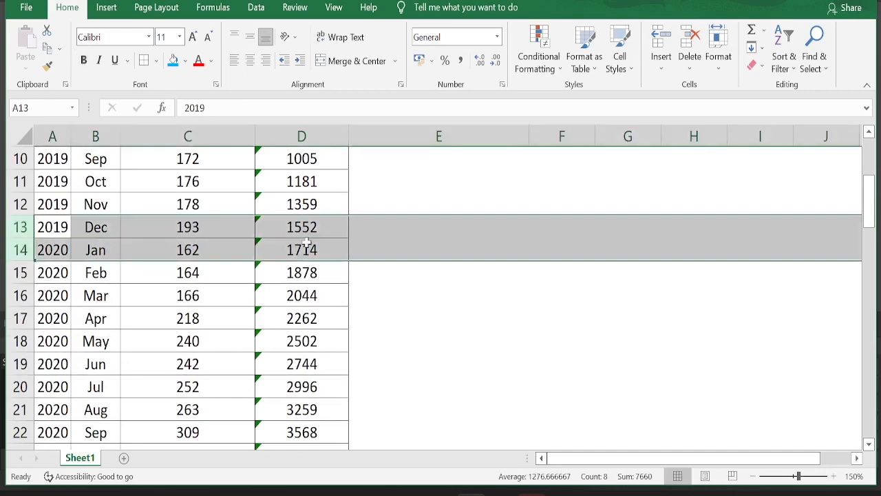
mouse_move(331, 226)
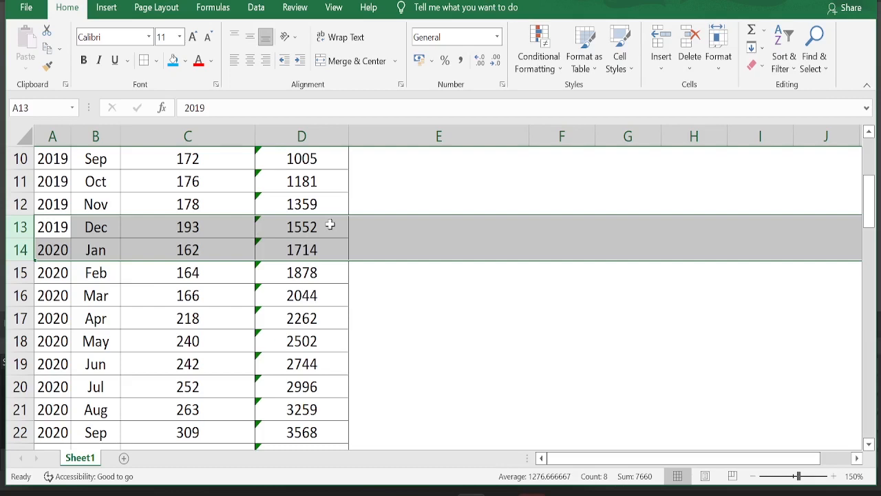
mouse_move(97, 253)
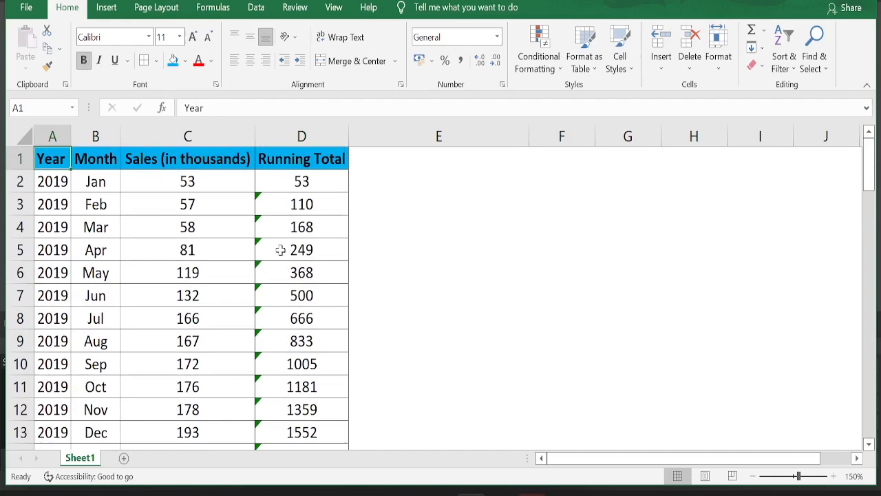
scroll(down, 3)
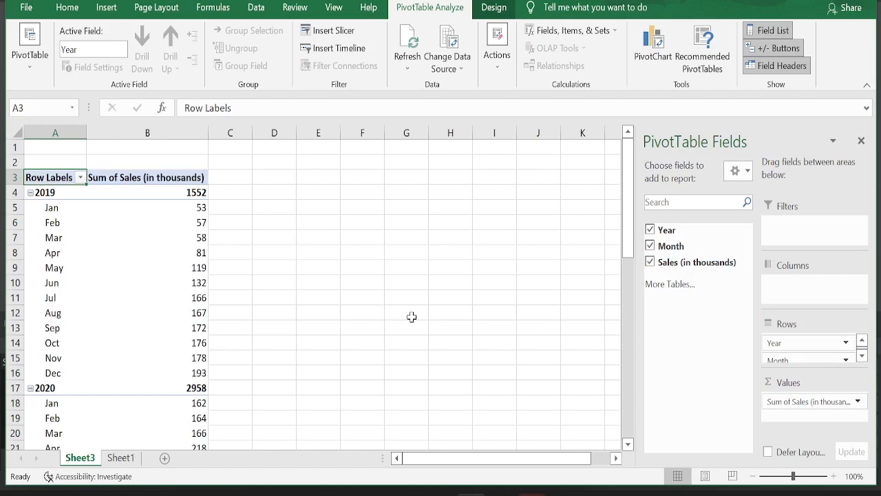
mouse_move(677, 322)
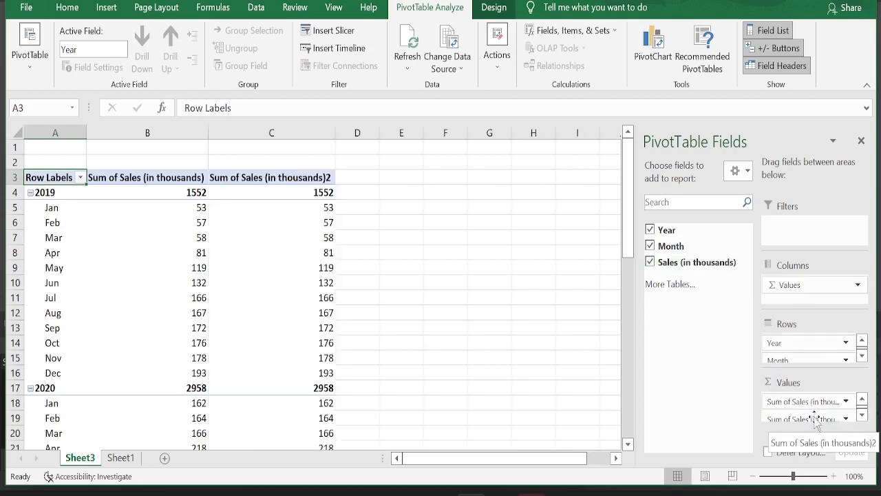
Step: Select a value in the pivot table's second Sum of Sales column
click(272, 221)
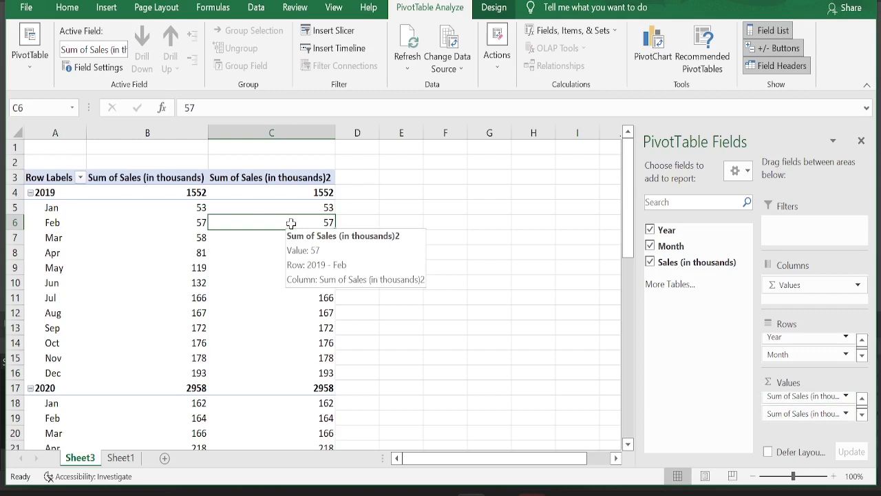
Step: Set the second sales field to Show Values As Running Total In by Month and confirm 2020 restarts
right_click(270, 282)
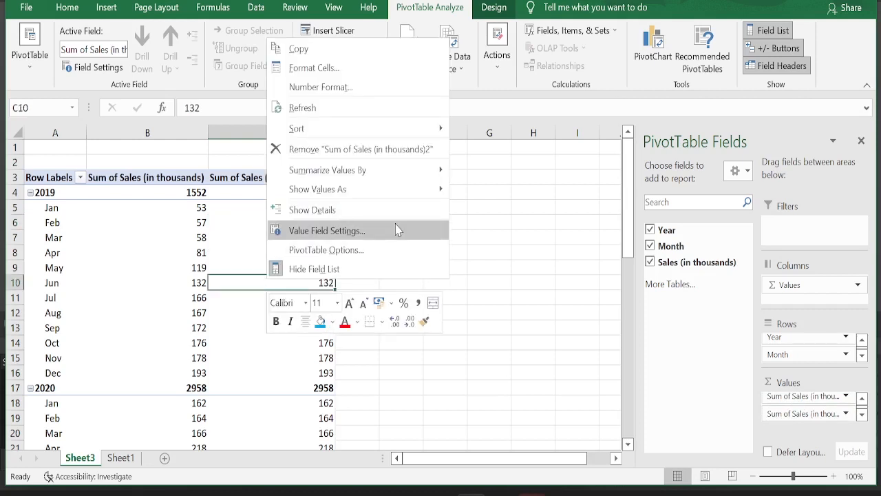
click(328, 230)
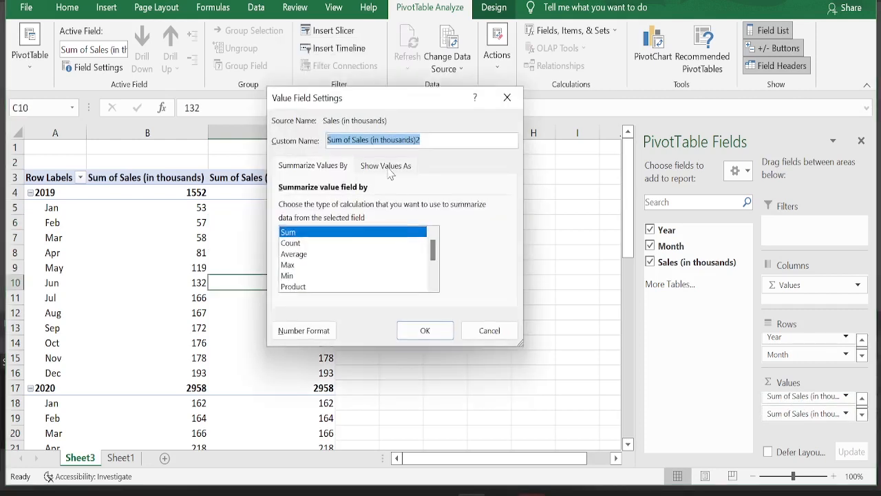
click(385, 166)
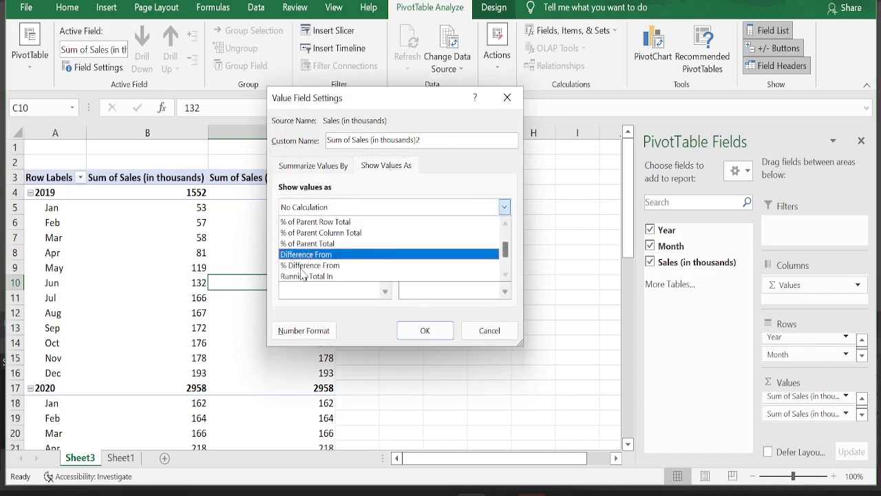
click(305, 276)
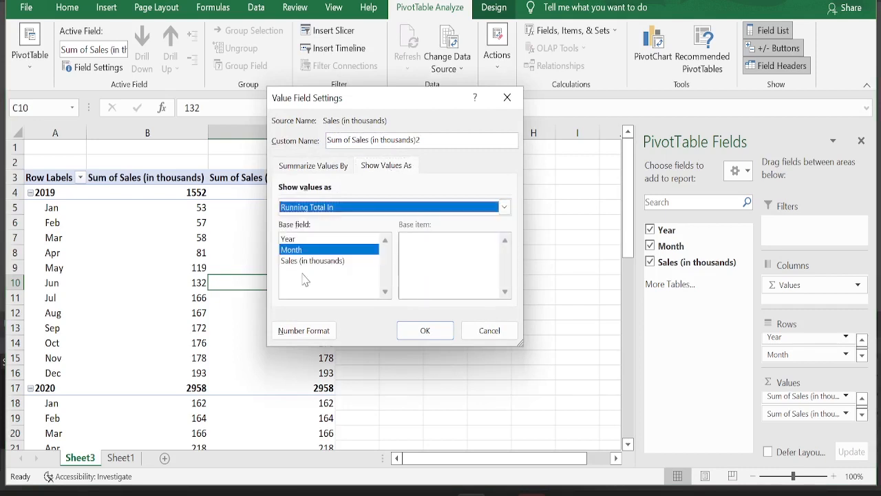
click(424, 331)
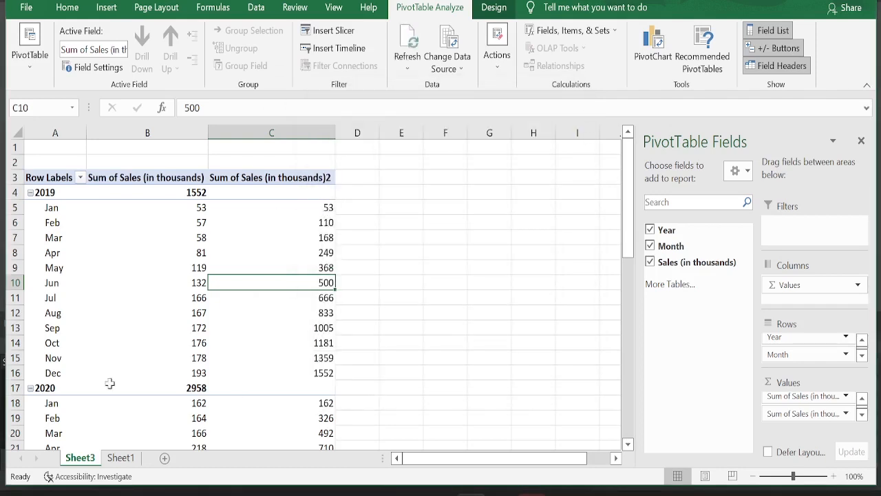
click(270, 402)
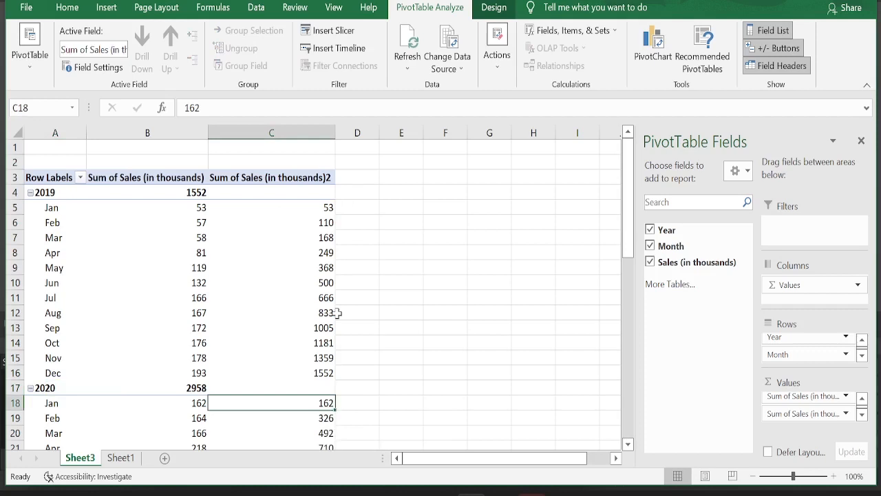